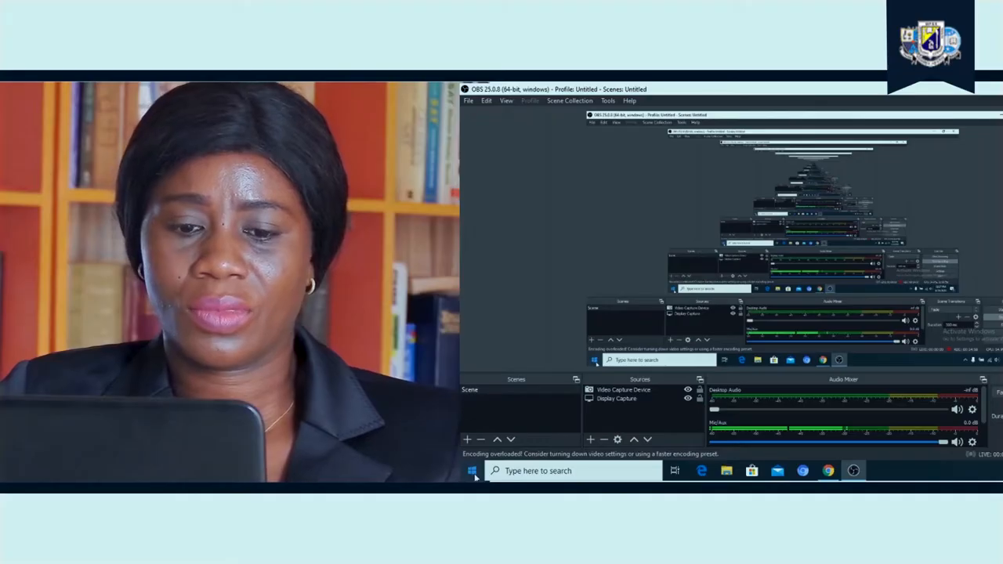
- Launch Paint from the Windows 10 desktop so a blank untitled canvas is ready
click(471, 470)
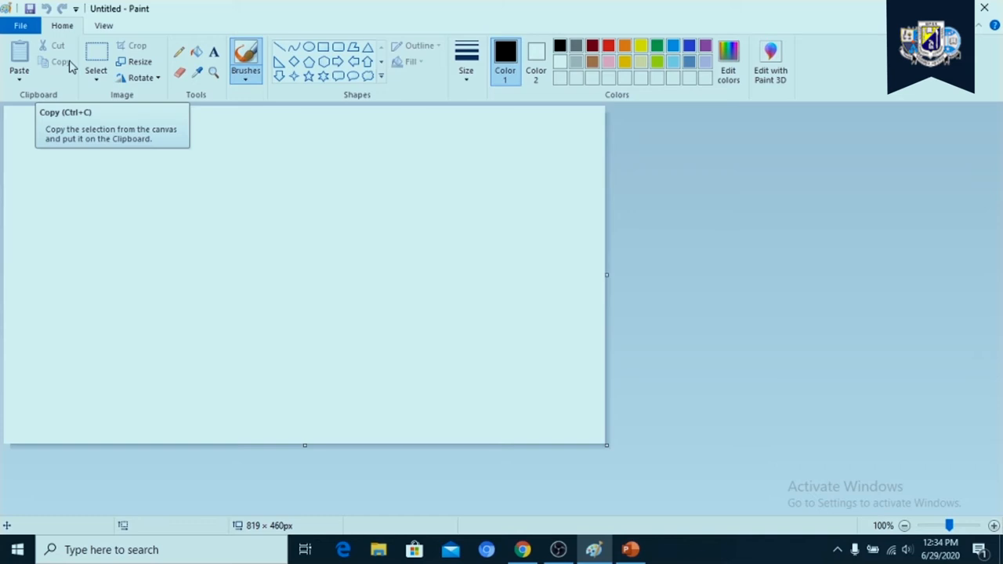
- Choose the Pencil tool to sketch a freehand teardrop outline on the blank canvas
click(95, 70)
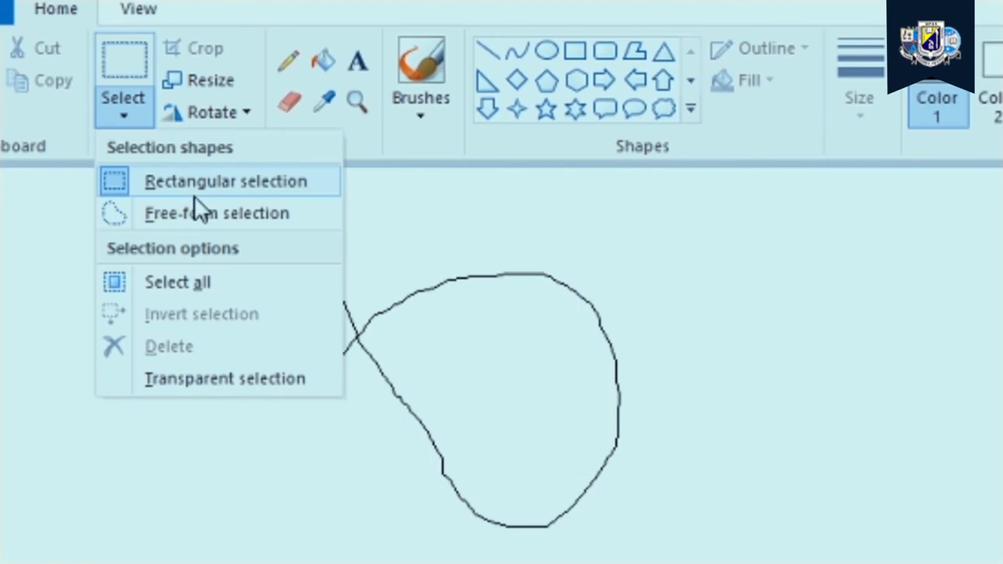
mouse_move(216, 212)
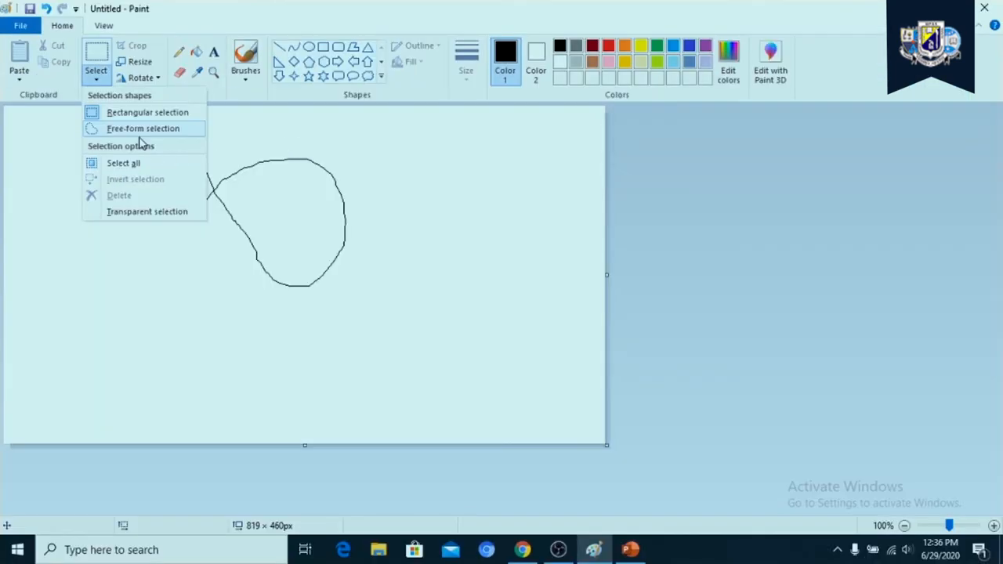
mouse_move(247, 160)
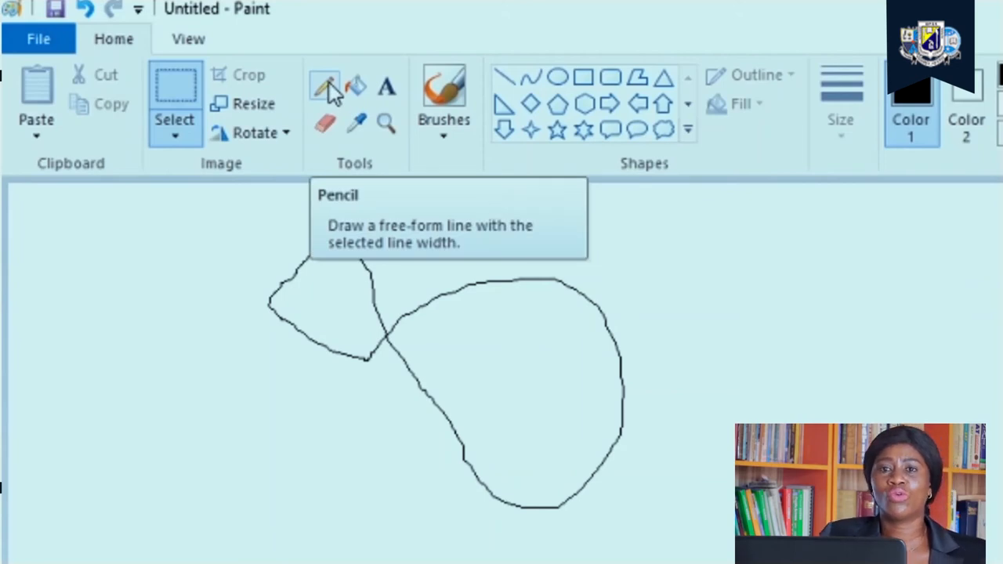
mouse_move(493, 259)
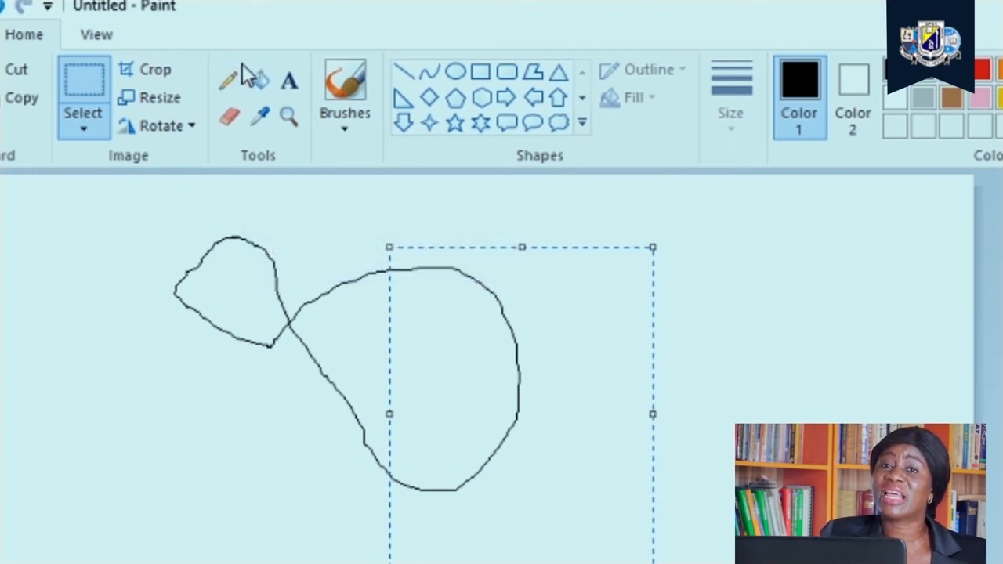
mouse_move(284, 113)
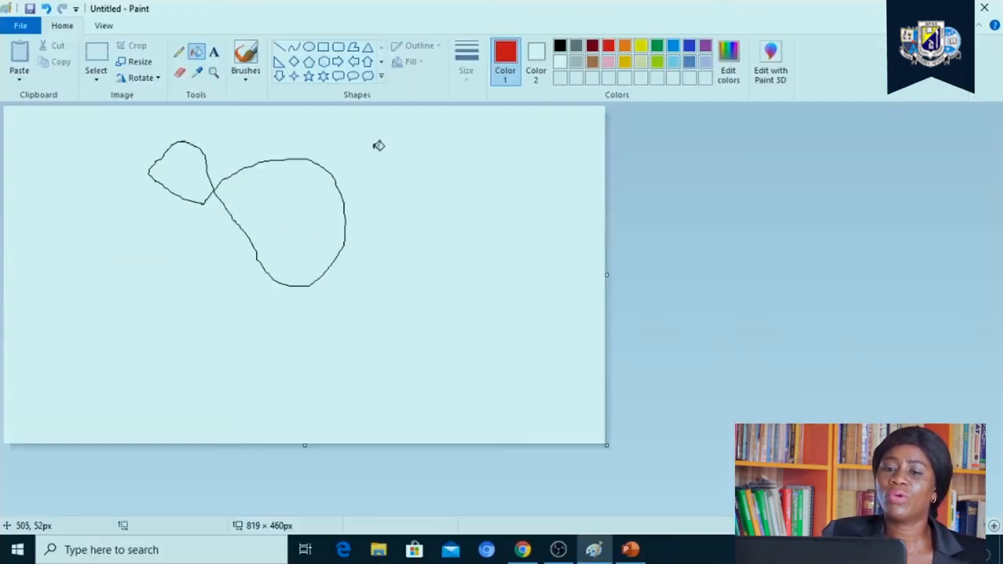
- Fill the large teardrop and the small loop with solid red
click(282, 219)
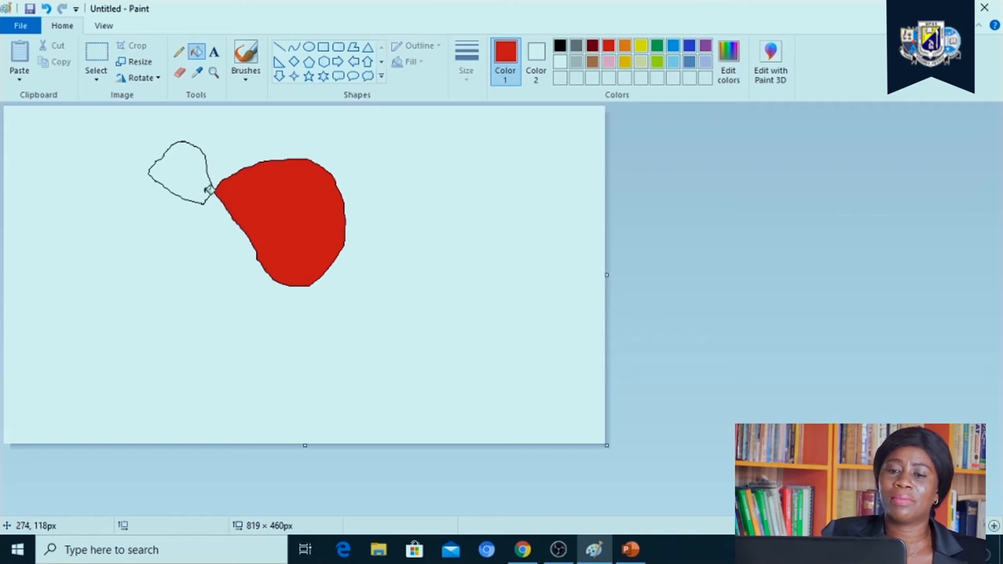
click(180, 169)
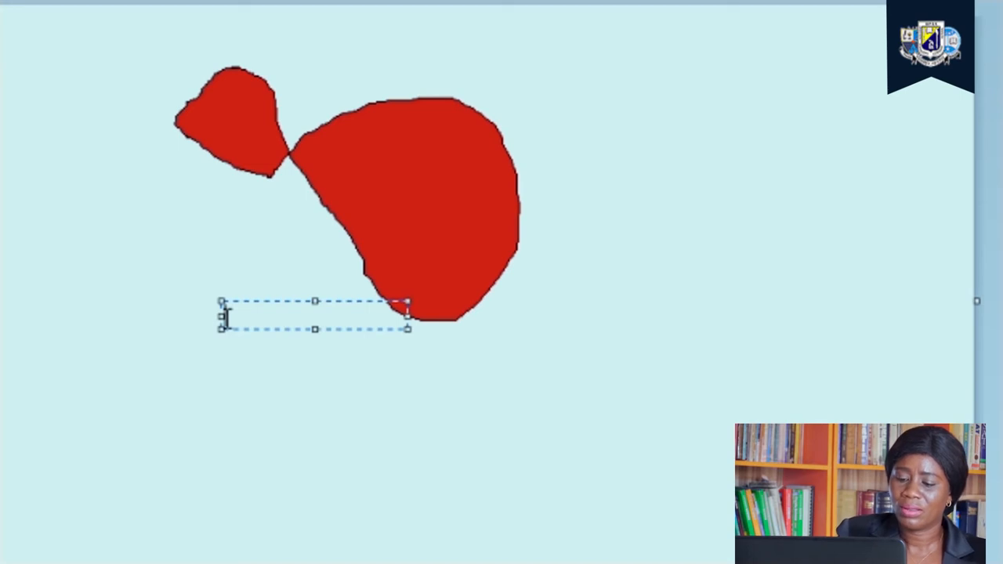
- Write the word HELLO in red text beneath the two red loops
text(HE)
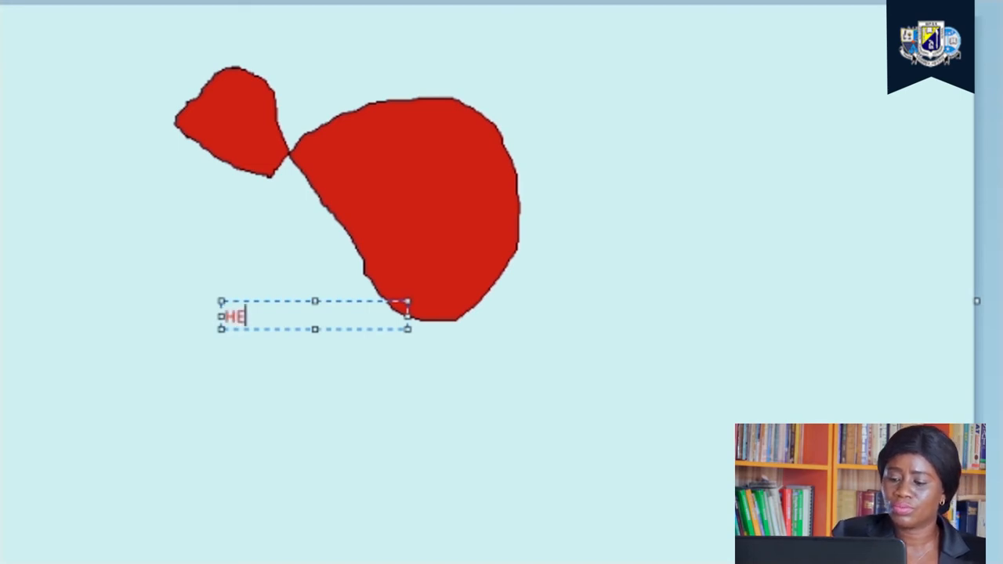
text(LLO)
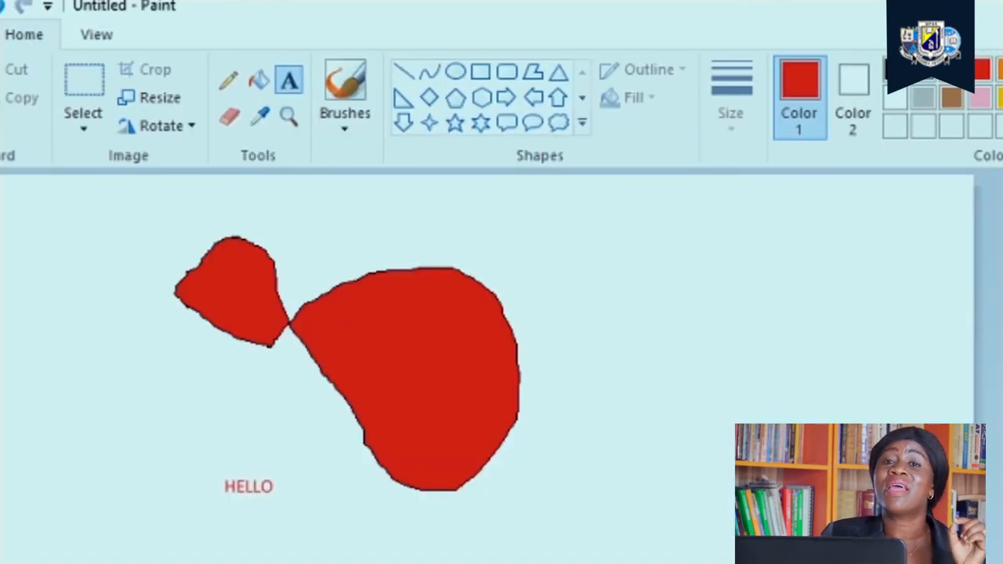
click(260, 116)
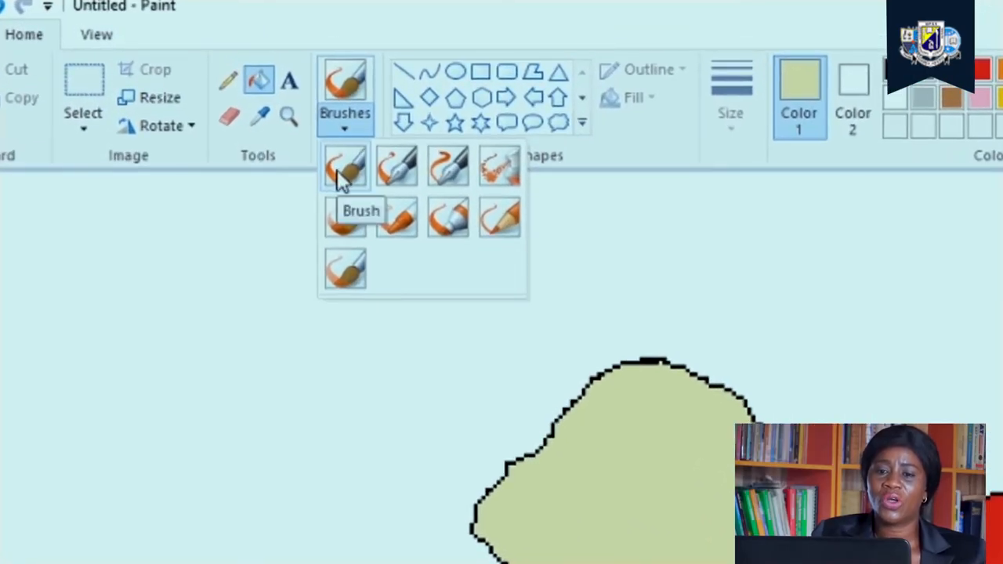
mouse_move(395, 165)
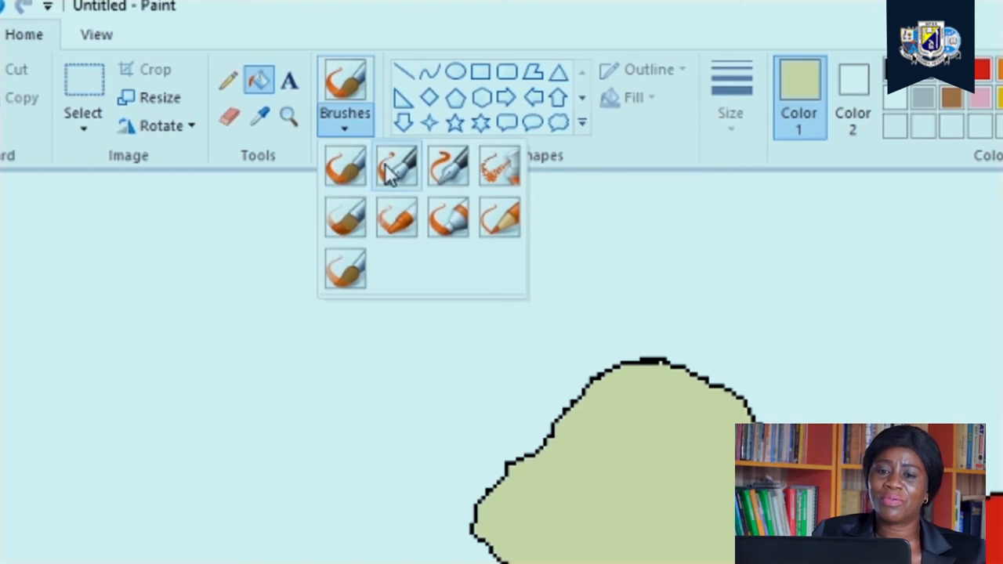
mouse_move(391, 179)
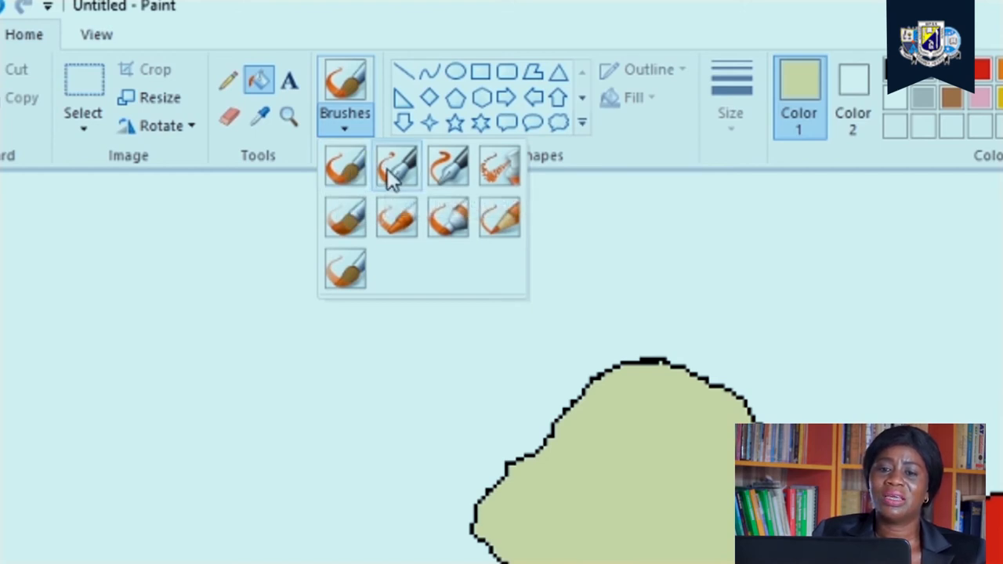
mouse_move(448, 164)
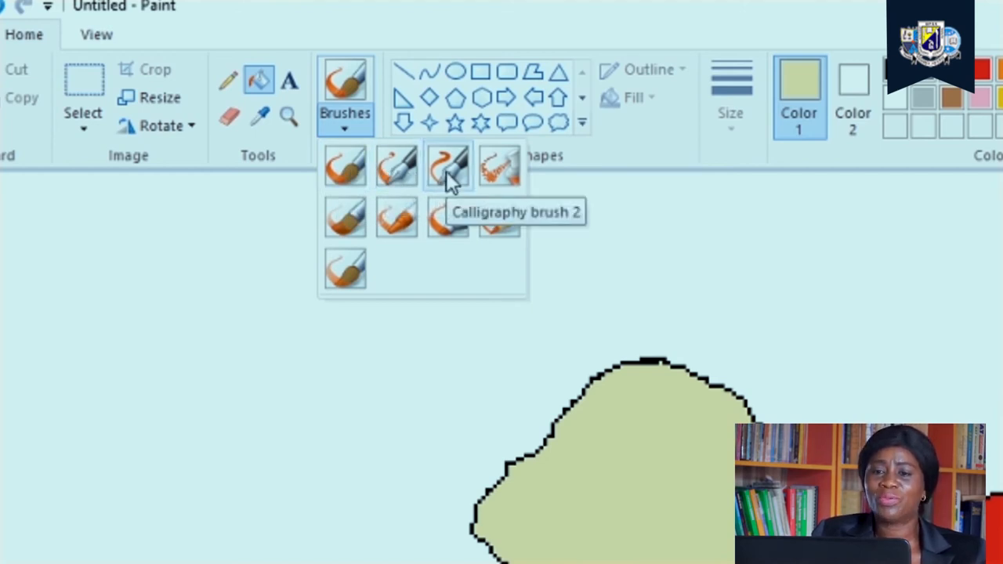
mouse_move(500, 166)
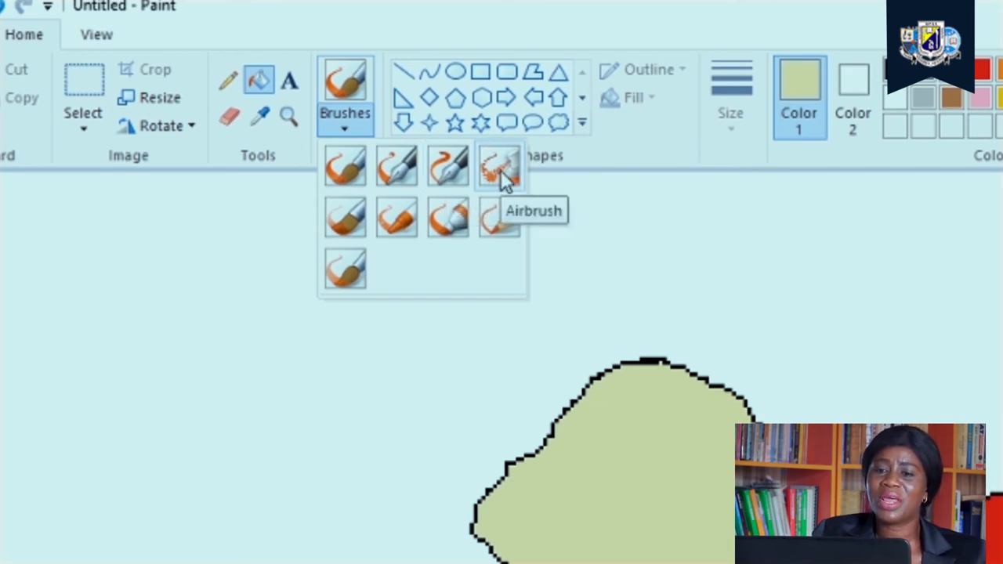
mouse_move(497, 218)
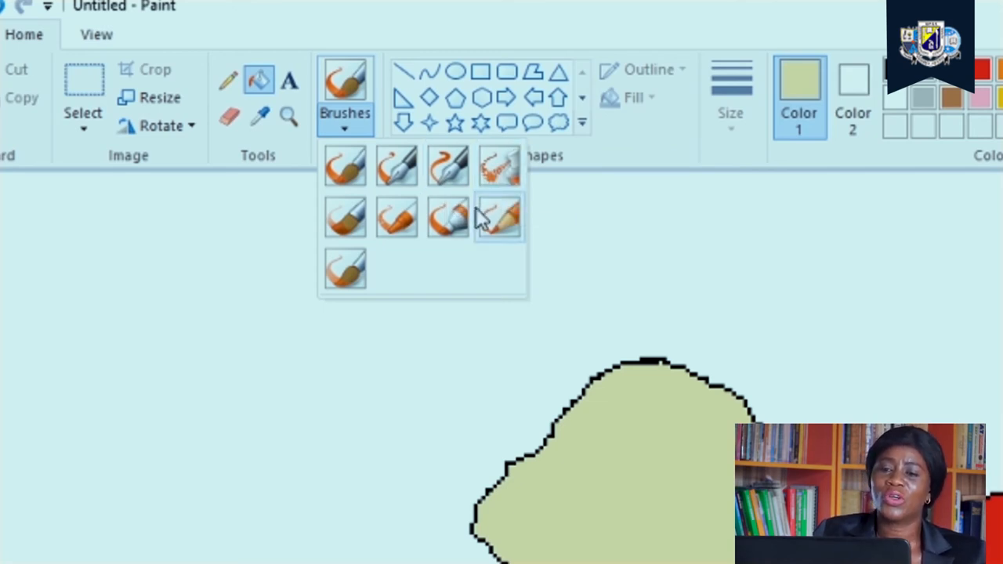
mouse_move(505, 231)
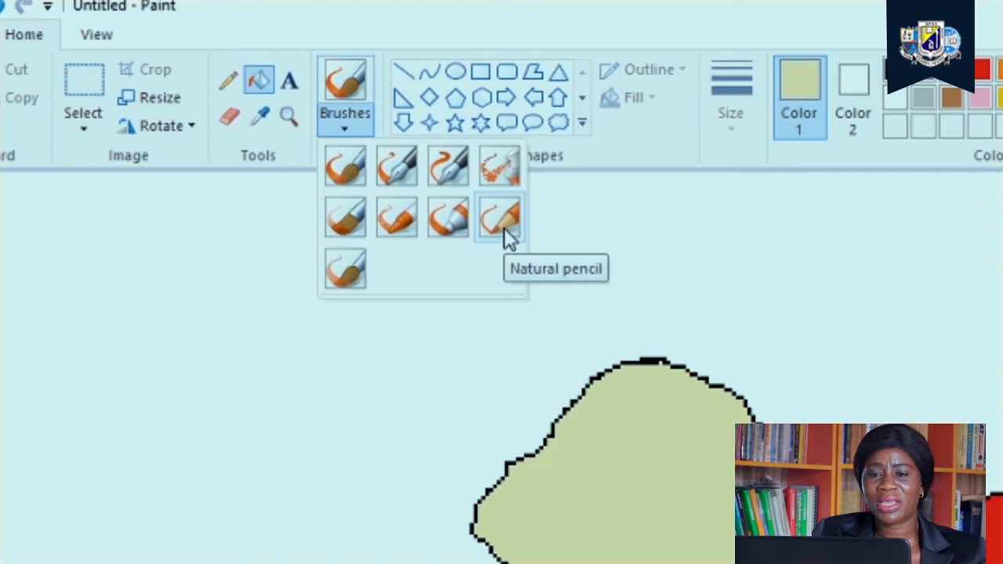
mouse_move(395, 218)
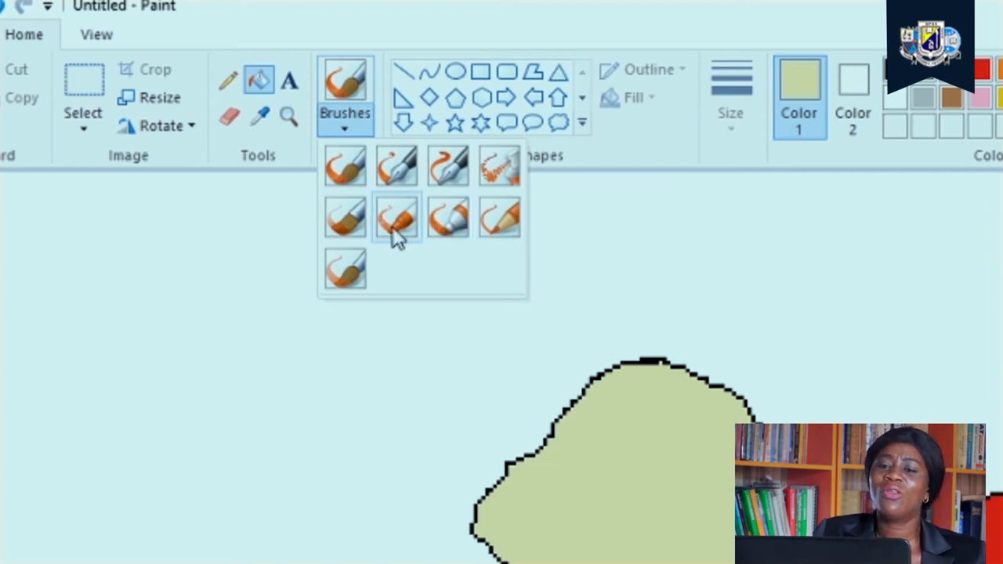
mouse_move(407, 227)
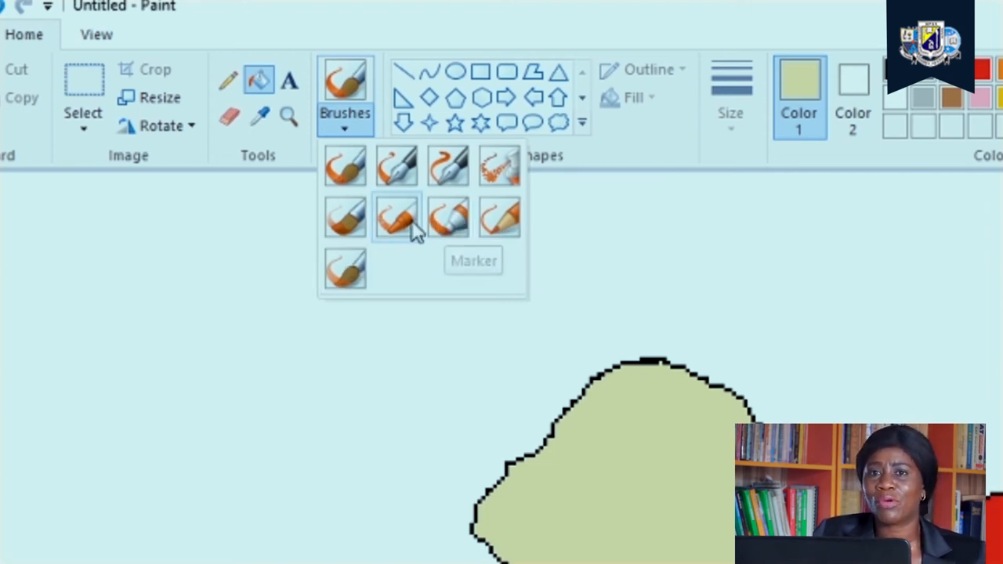
mouse_move(449, 218)
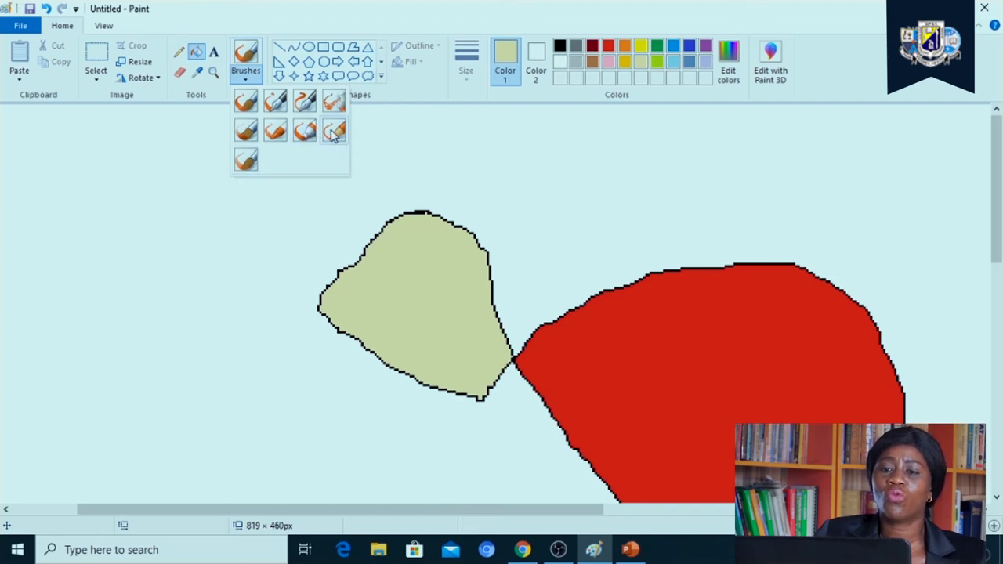
- Draw a light curved Natural pencil stroke in pale green above the green shape
click(334, 130)
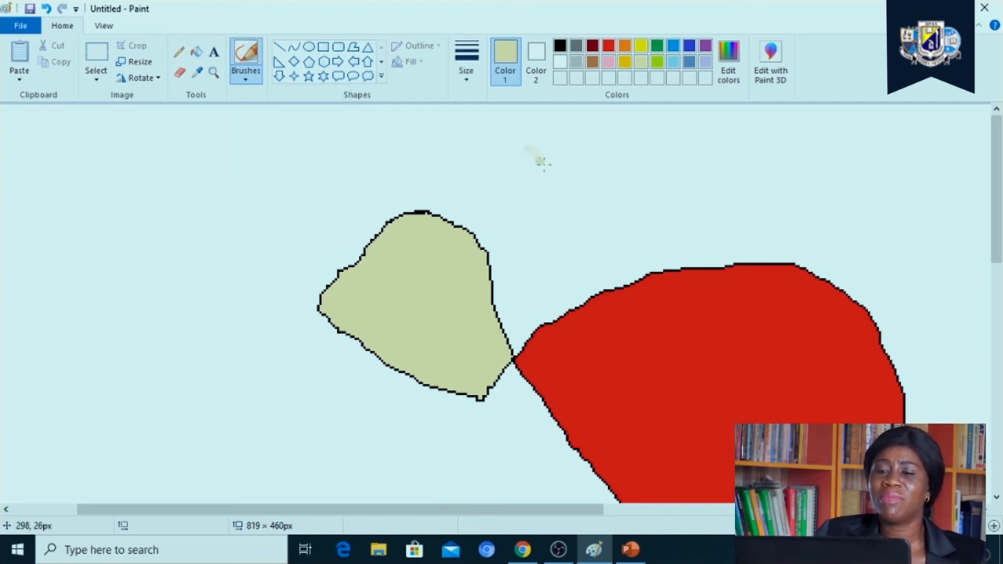
drag(540, 161, 658, 176)
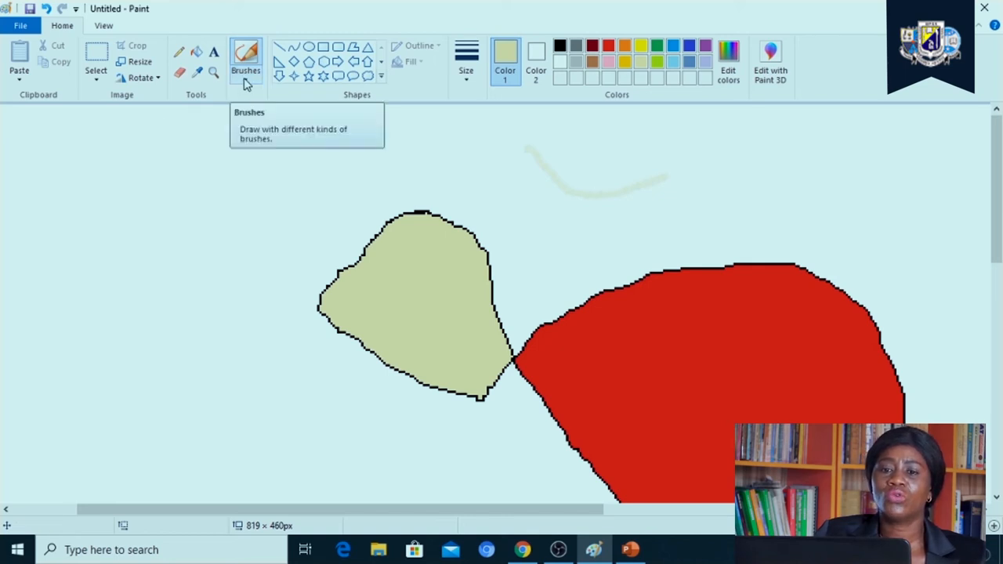
click(245, 59)
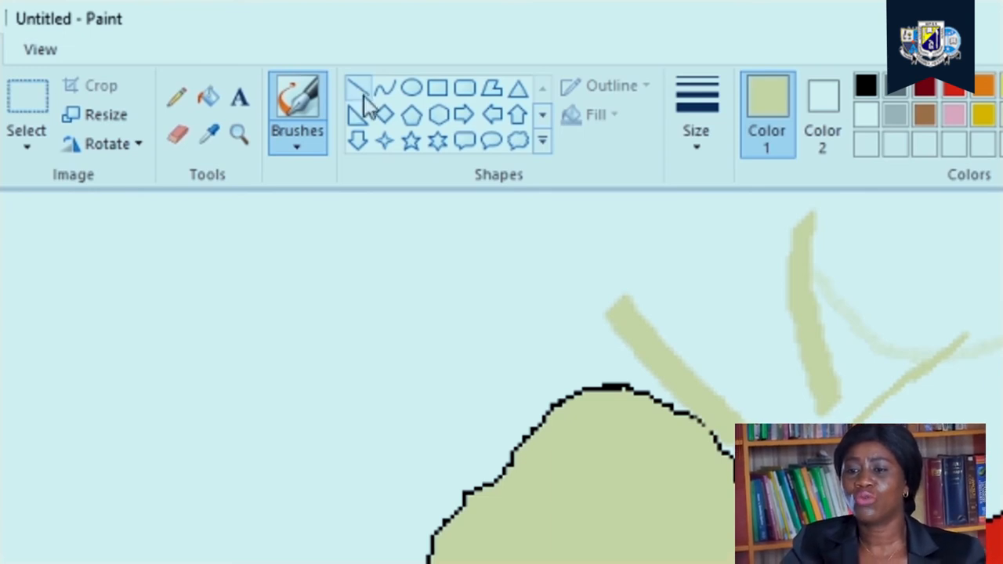
mouse_move(386, 88)
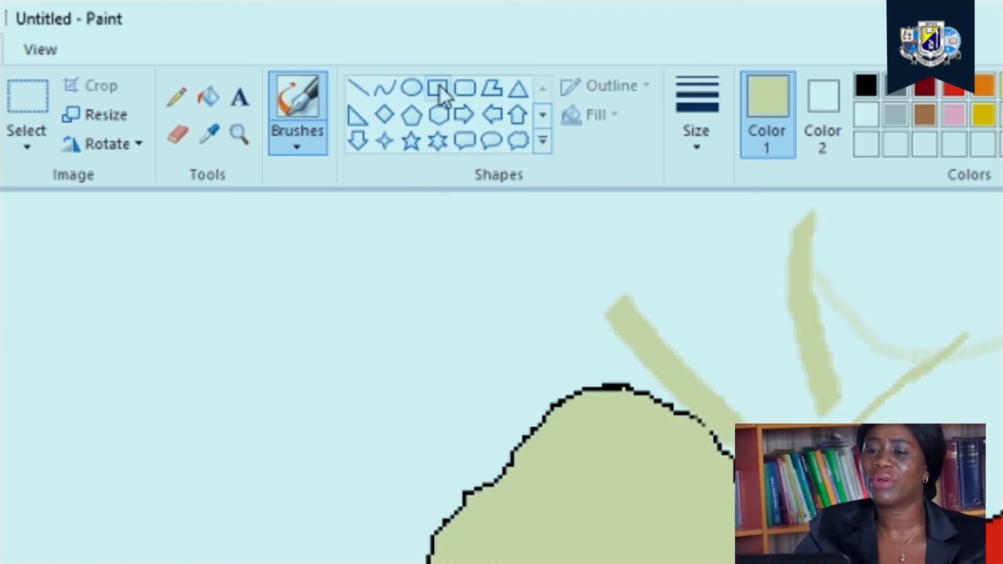
mouse_move(384, 141)
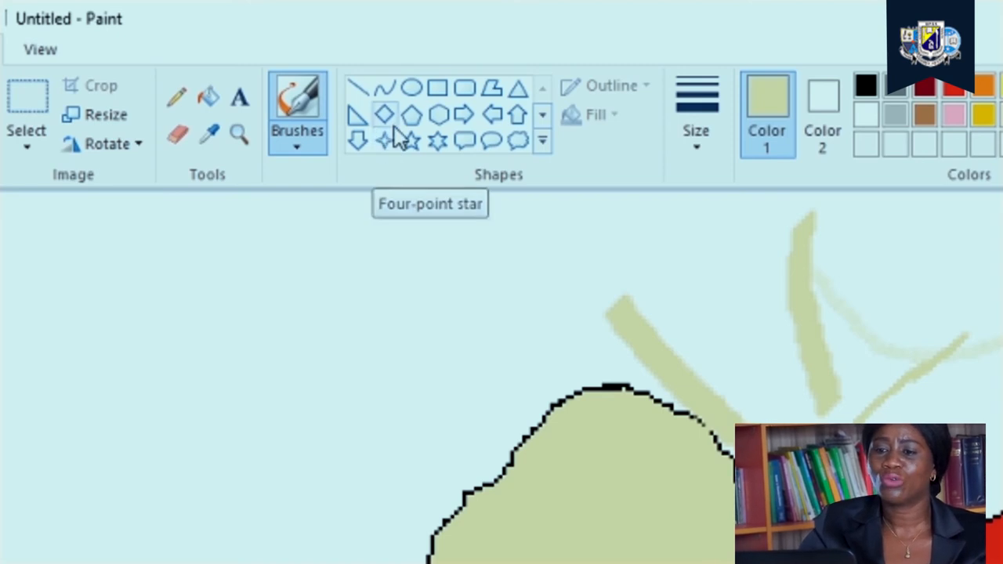
- Draw an oval on the left with a black outline kept at the thick line size
click(411, 86)
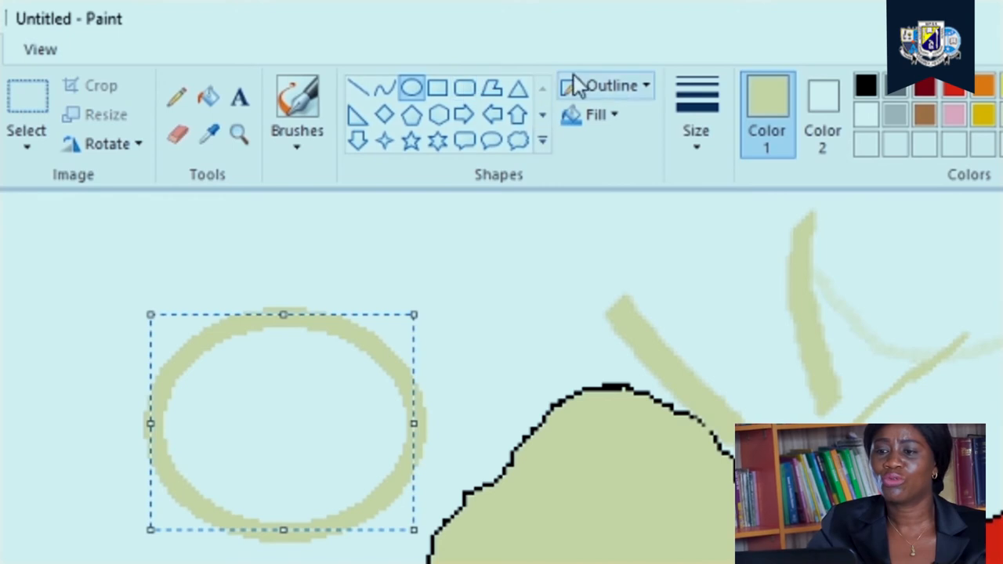
click(865, 86)
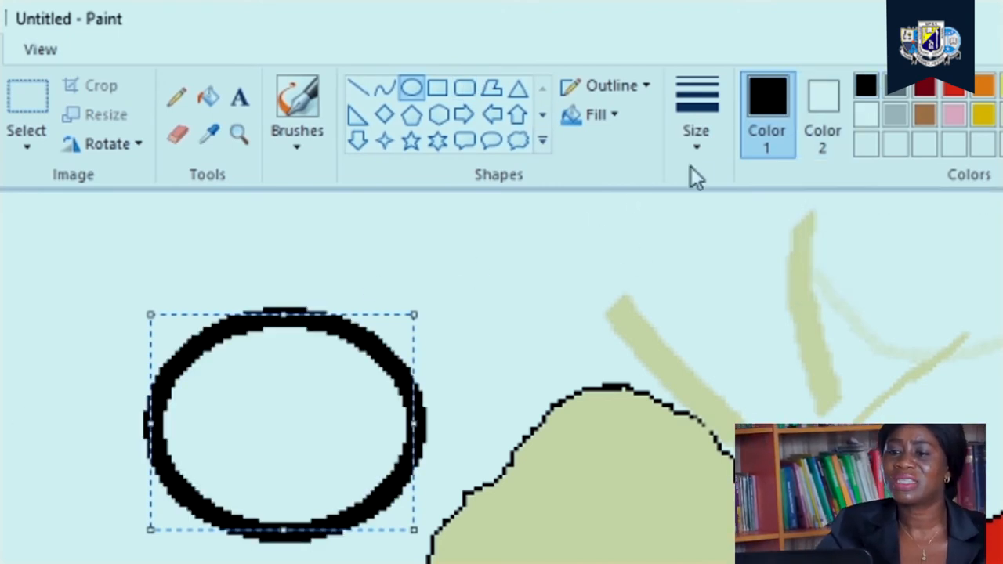
click(696, 113)
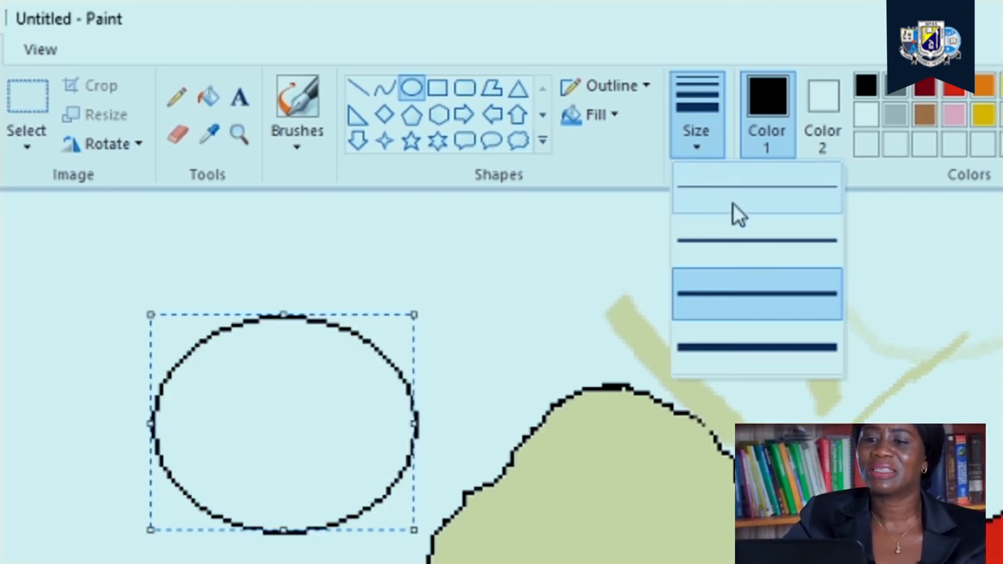
click(756, 294)
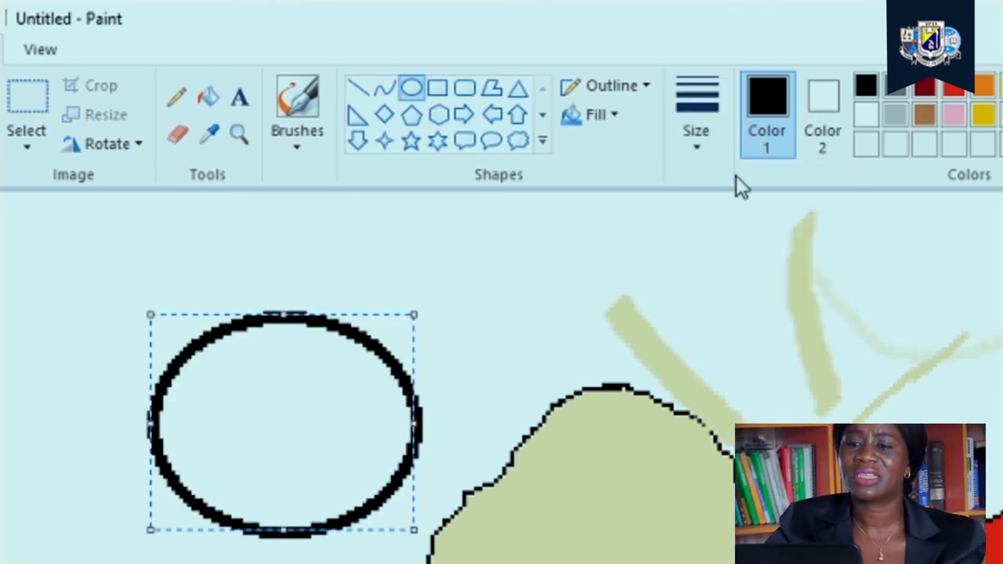
click(696, 114)
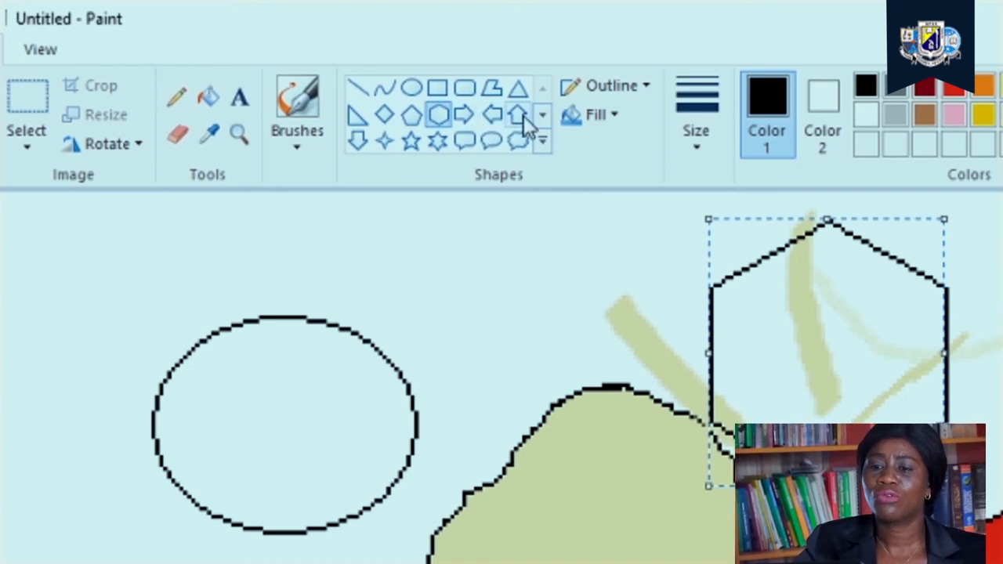
mouse_move(509, 153)
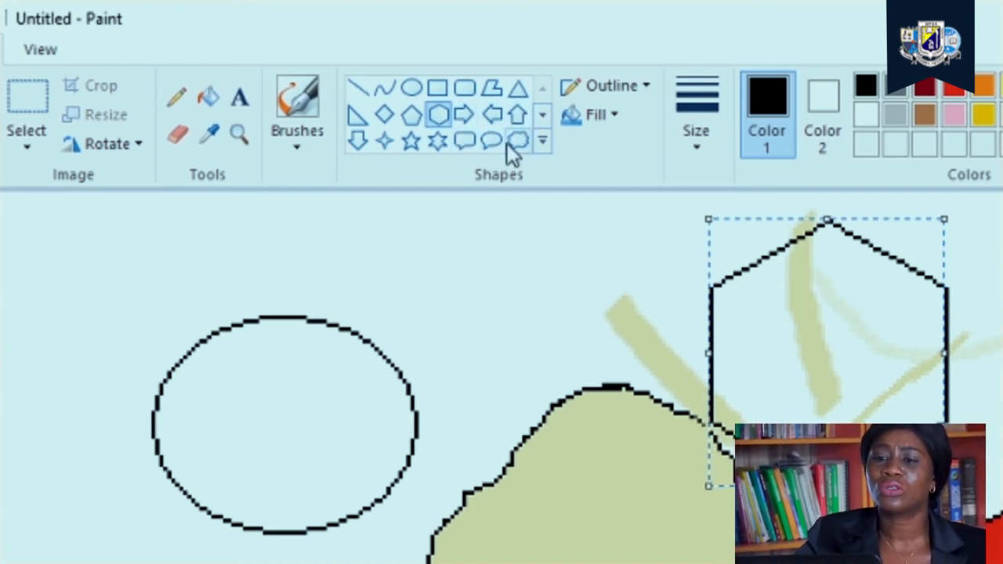
mouse_move(517, 142)
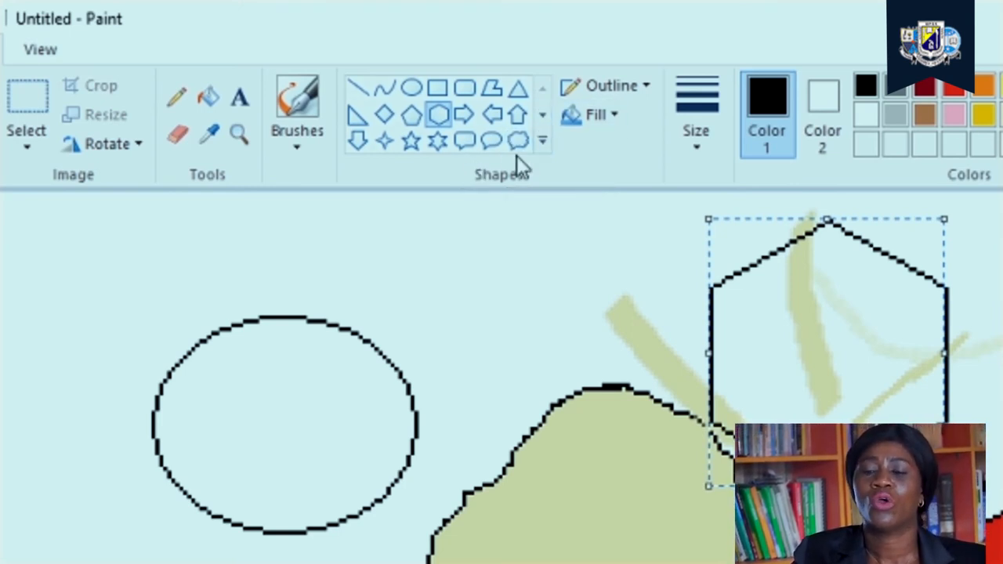
mouse_move(540, 538)
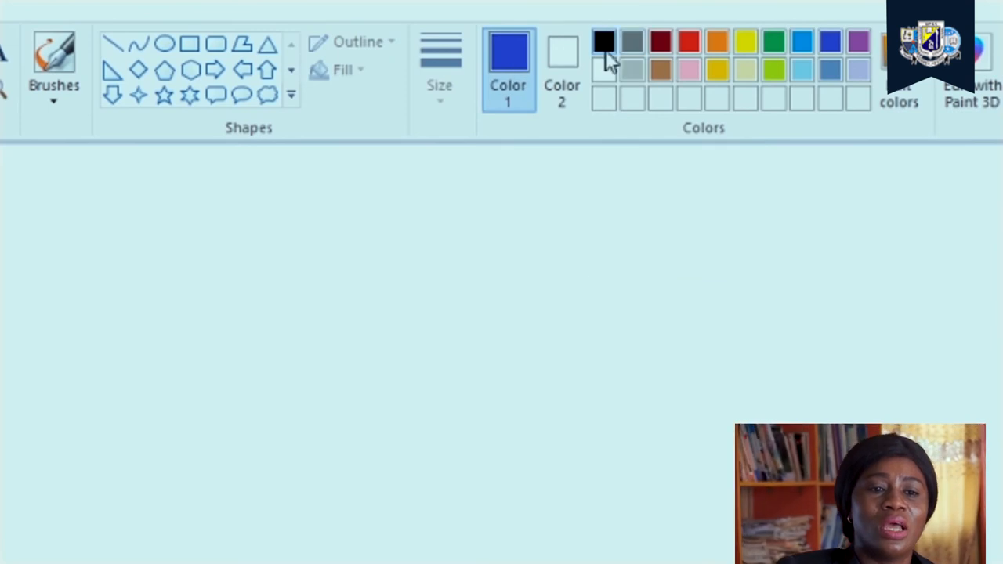
- Make black the Color 1 foreground colour and type 'fxhgghj' while trying the Text tool
click(603, 41)
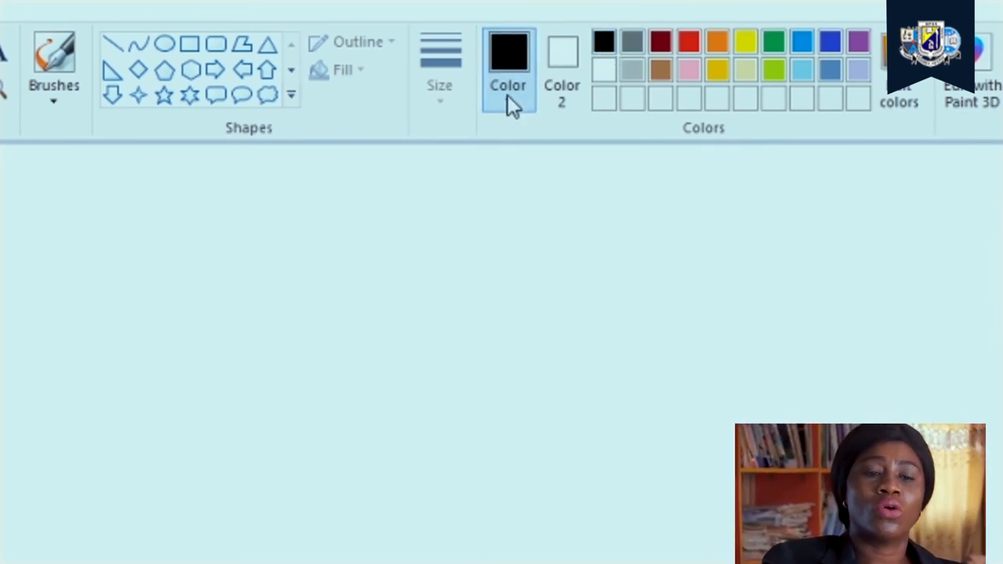
mouse_move(509, 51)
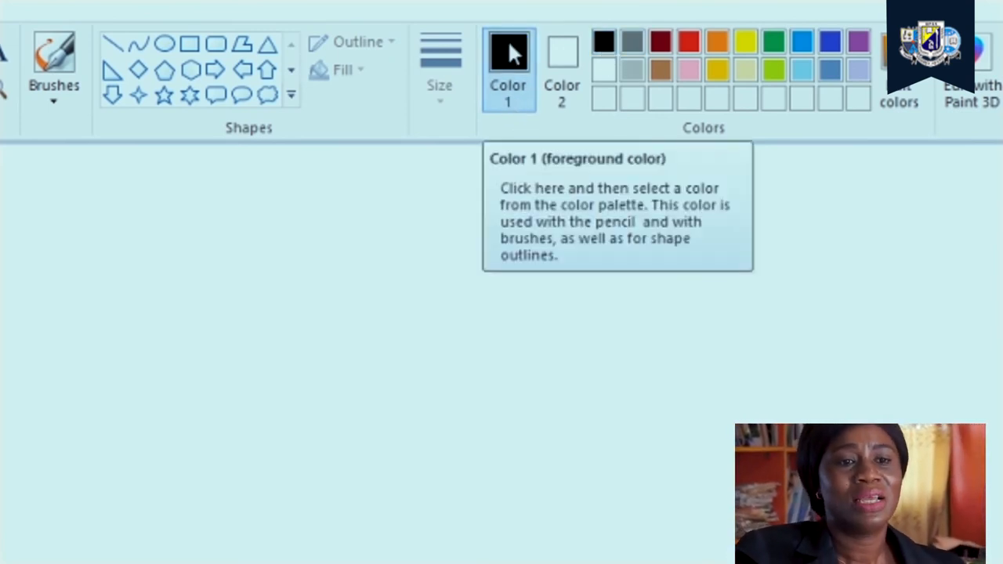
mouse_move(266, 343)
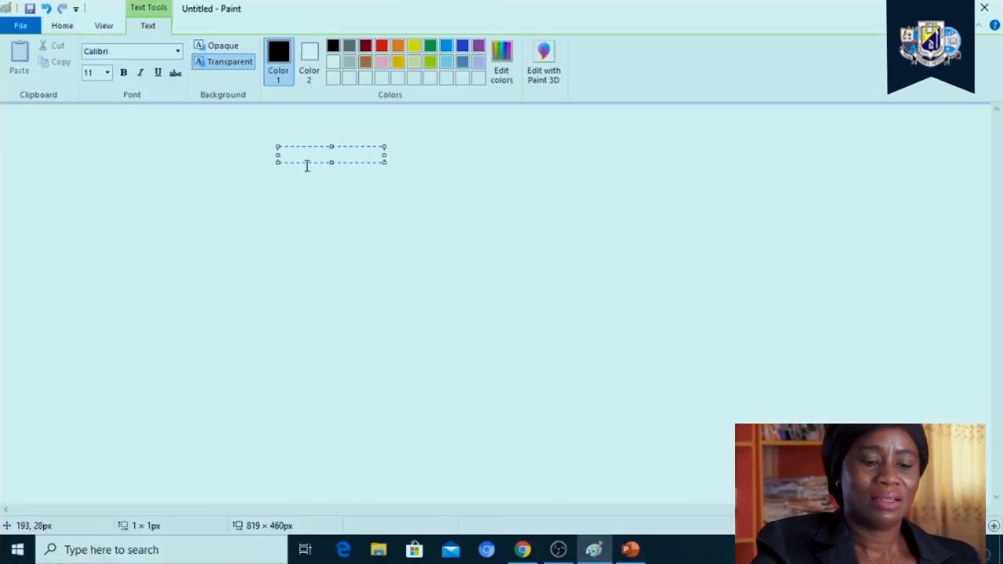
text(fxhgghj)
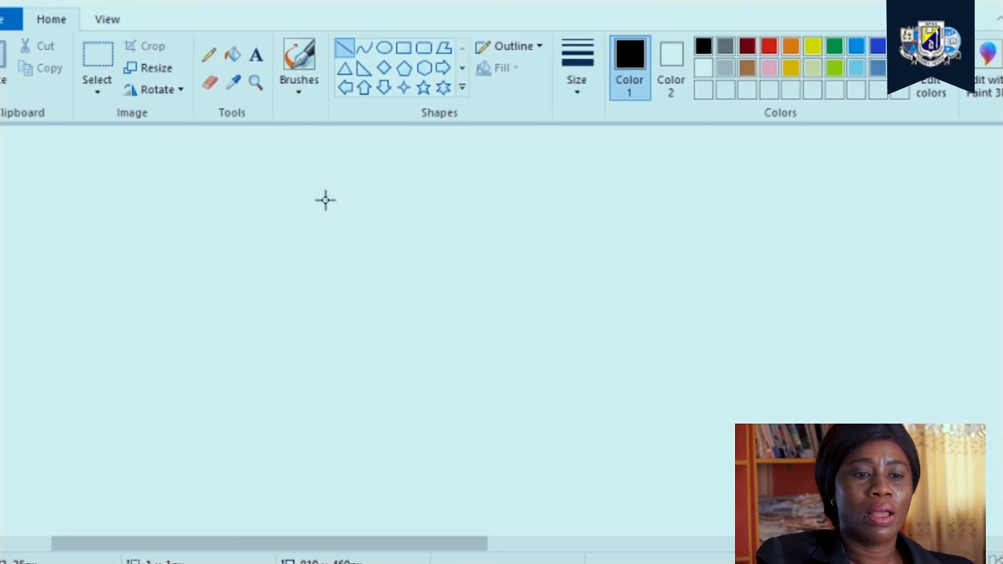
- Draw a short black diagonal straight line near the canvas top-left
drag(325, 200, 398, 312)
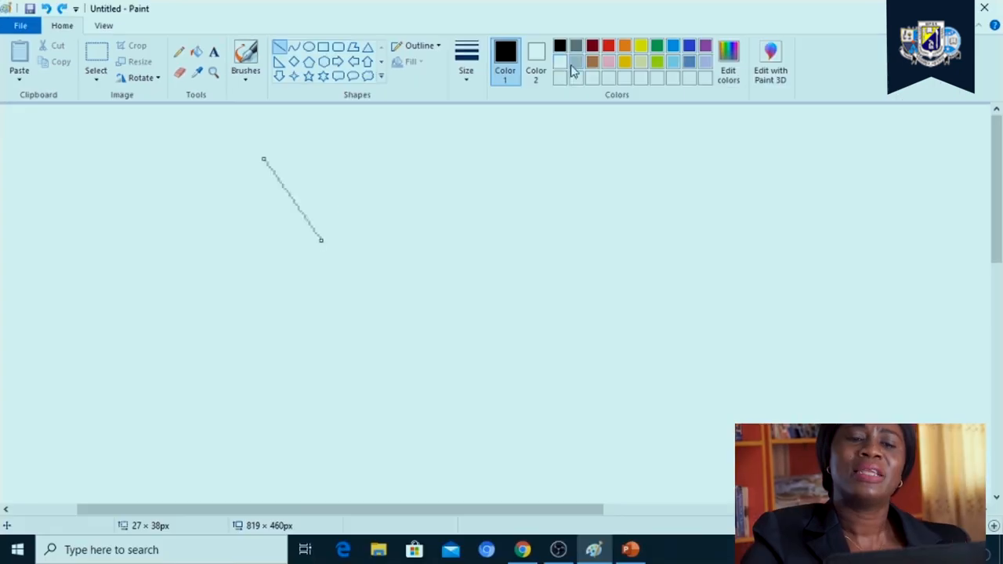
mouse_move(536, 59)
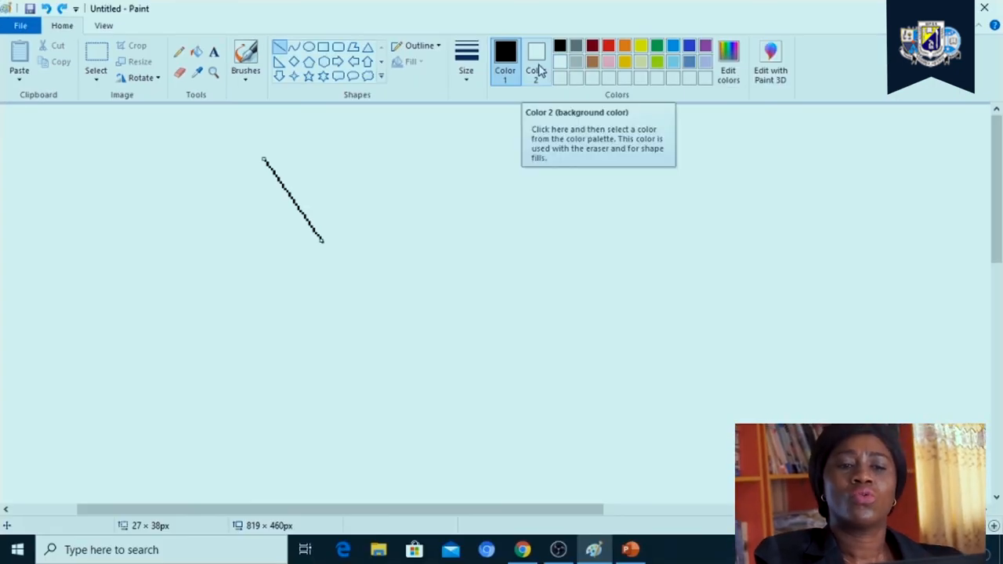
mouse_move(525, 214)
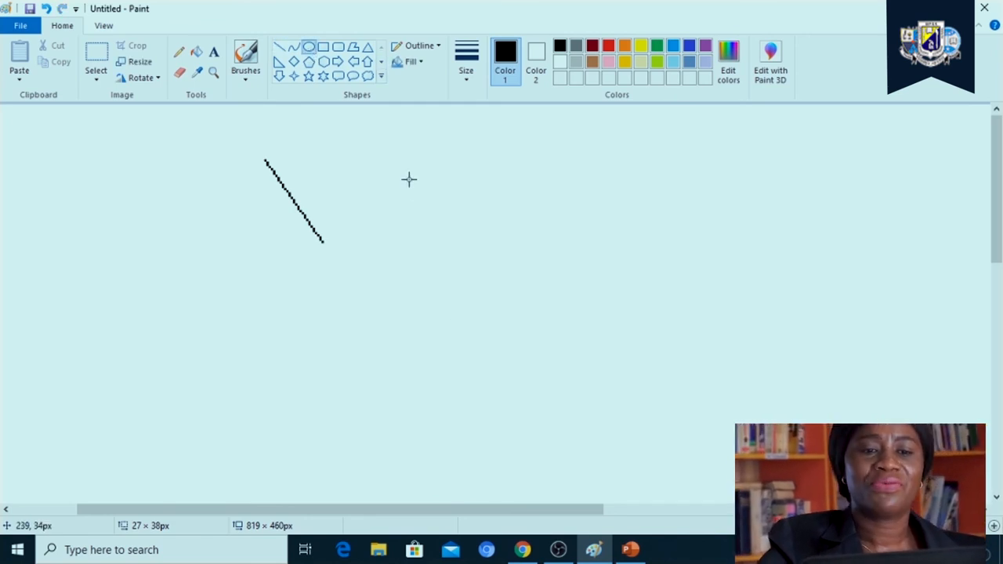
- Draw a large circle right of the line and recolour its outline brown
drag(407, 178, 588, 369)
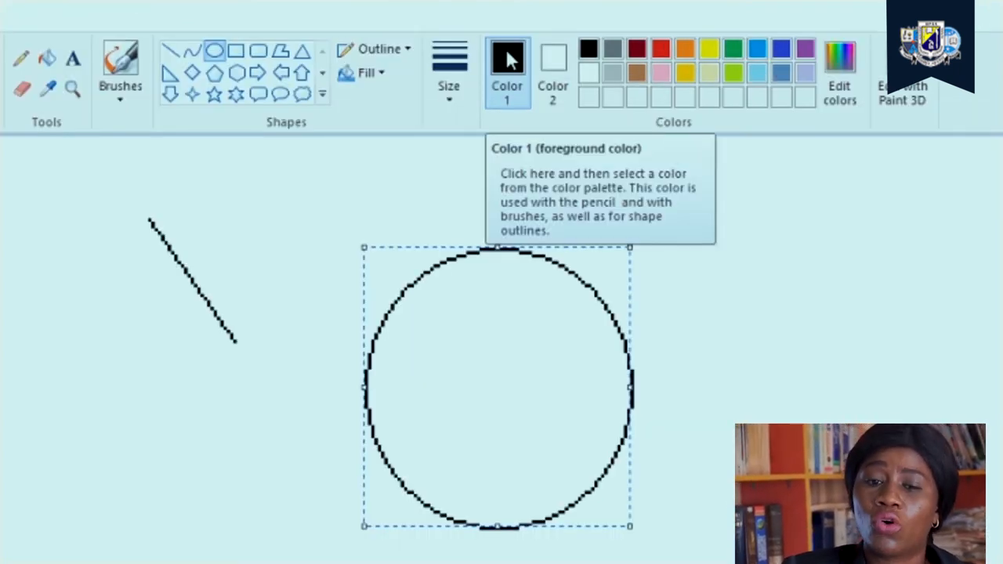
click(637, 72)
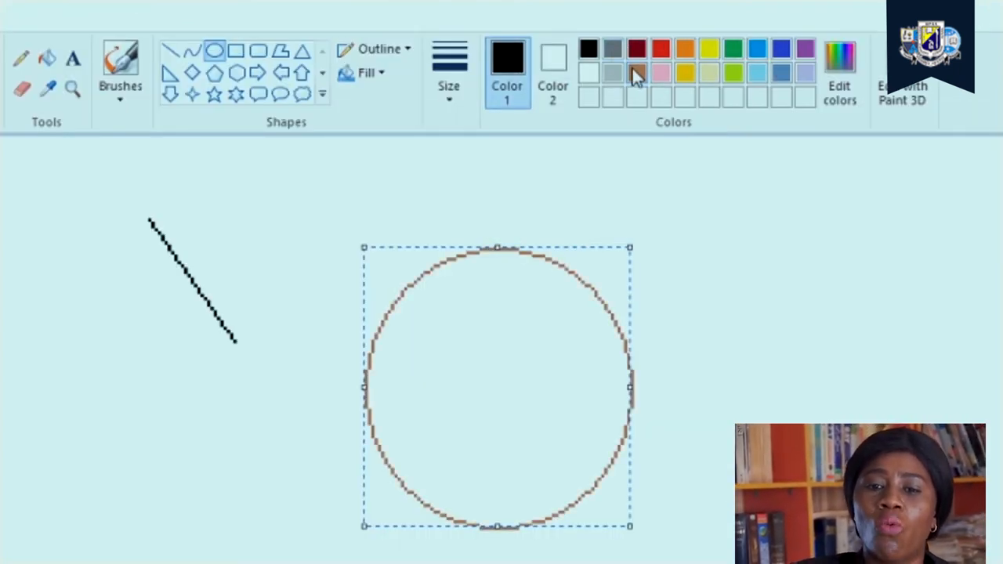
click(661, 72)
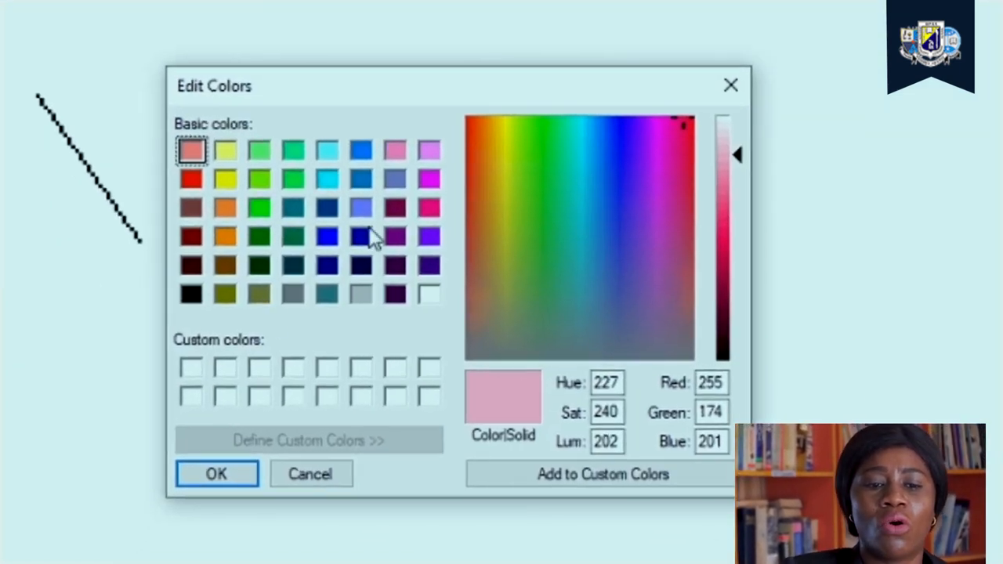
mouse_move(360, 241)
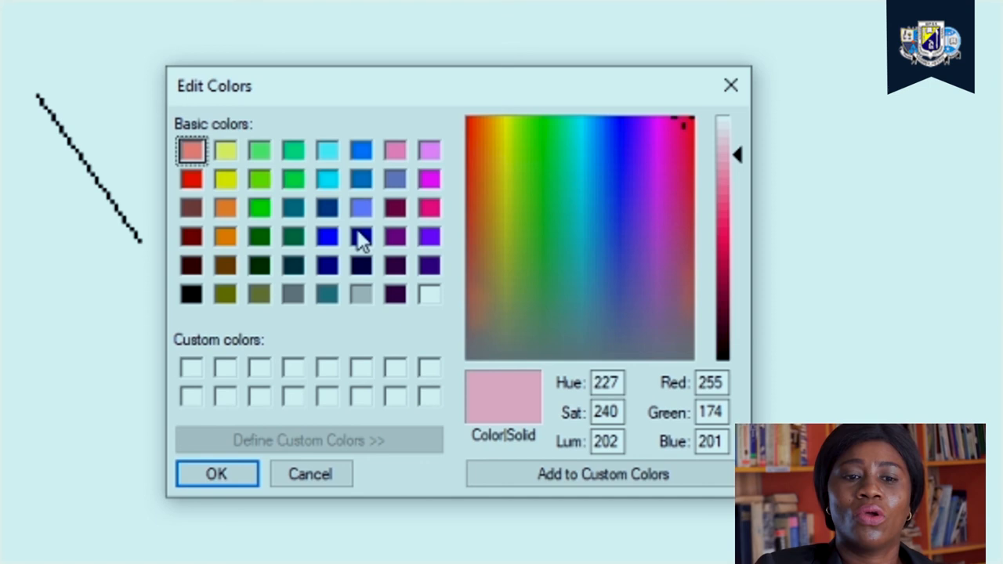
mouse_move(611, 267)
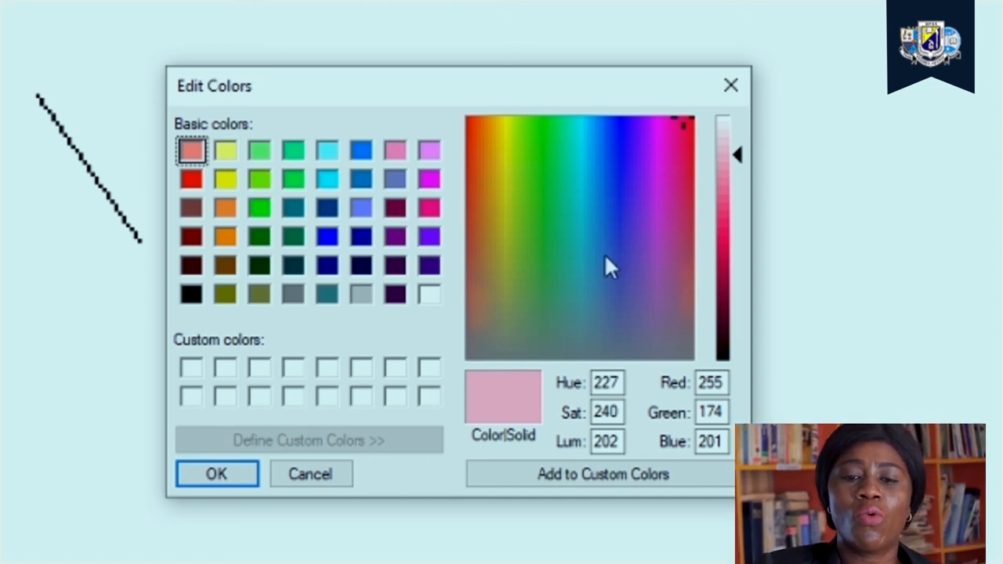
mouse_move(266, 247)
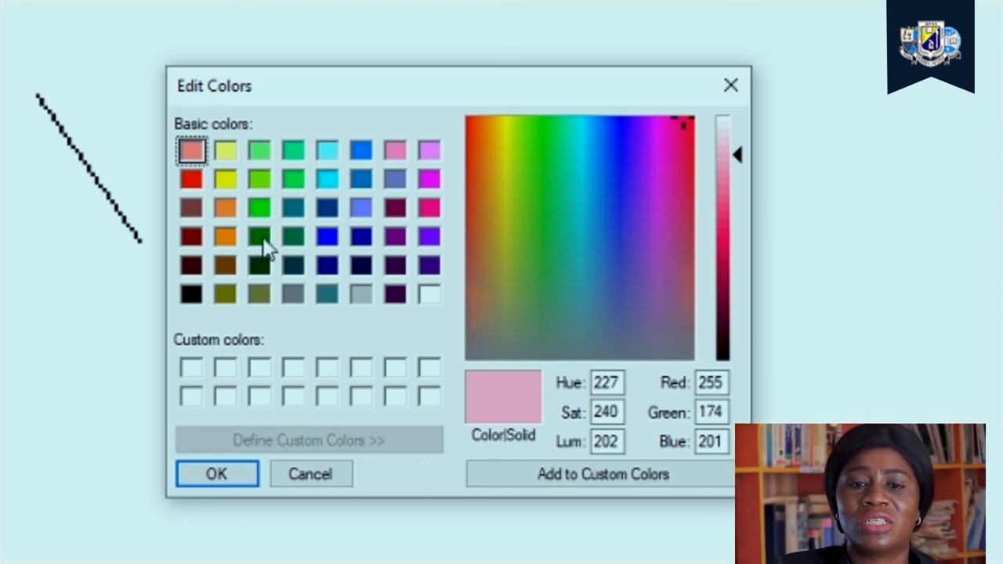